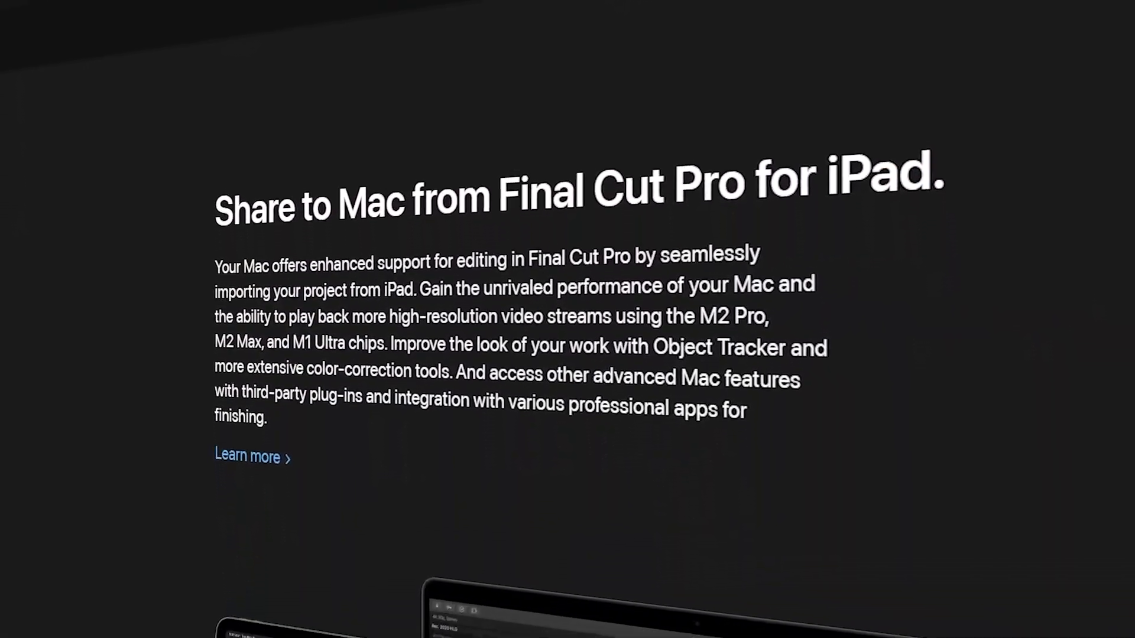
pyautogui.scroll(-3)
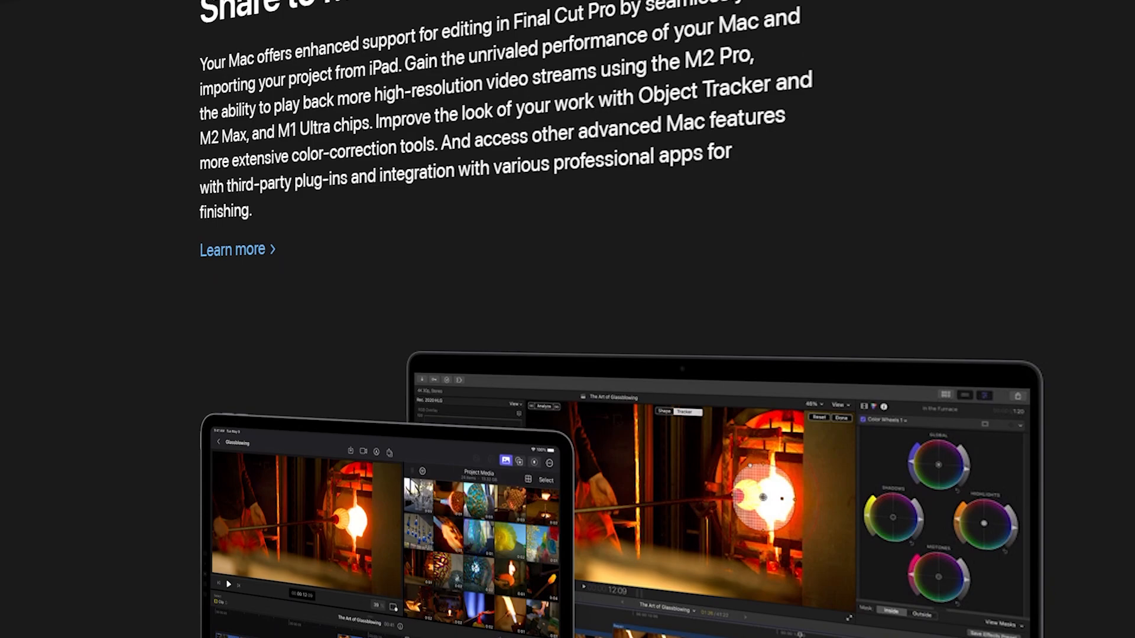
pyautogui.scroll(-3)
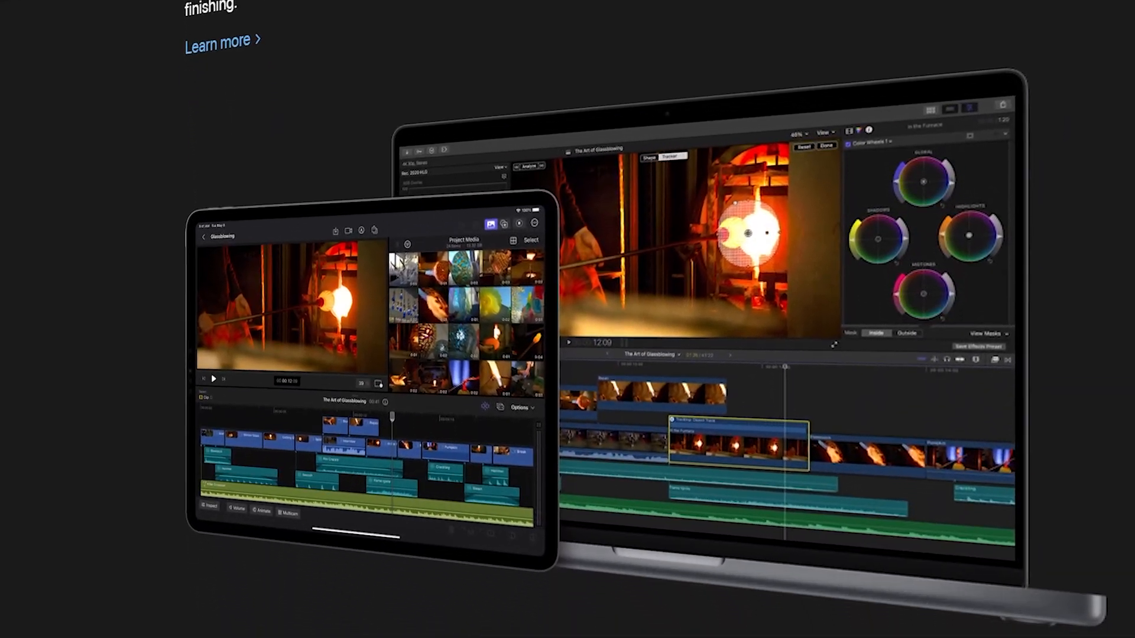
pyautogui.scroll(-3)
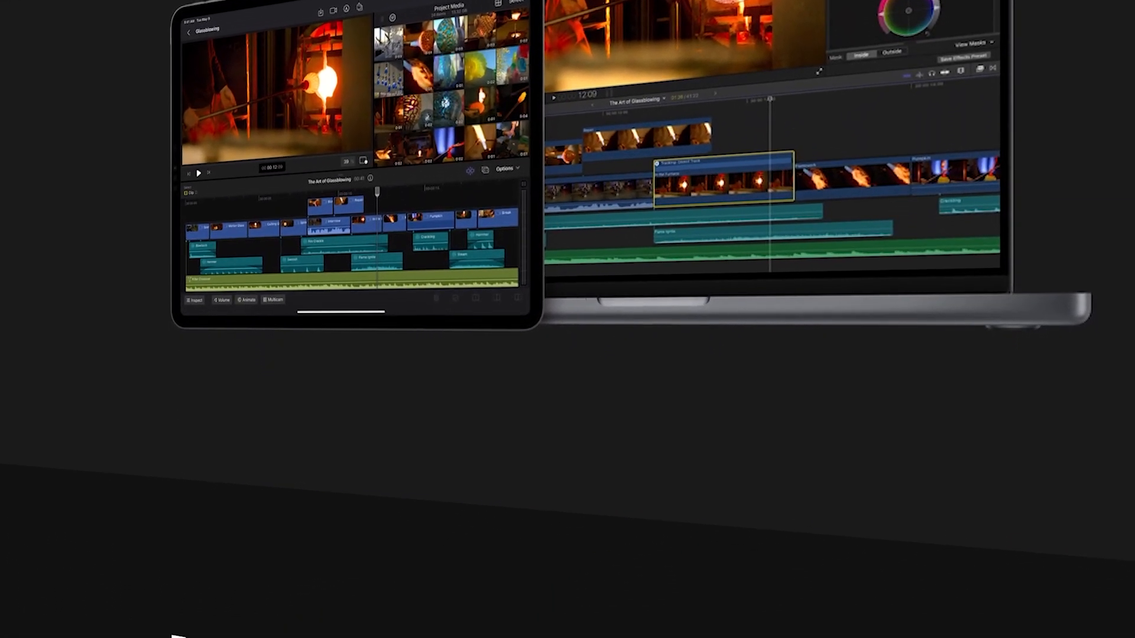
pyautogui.scroll(-3)
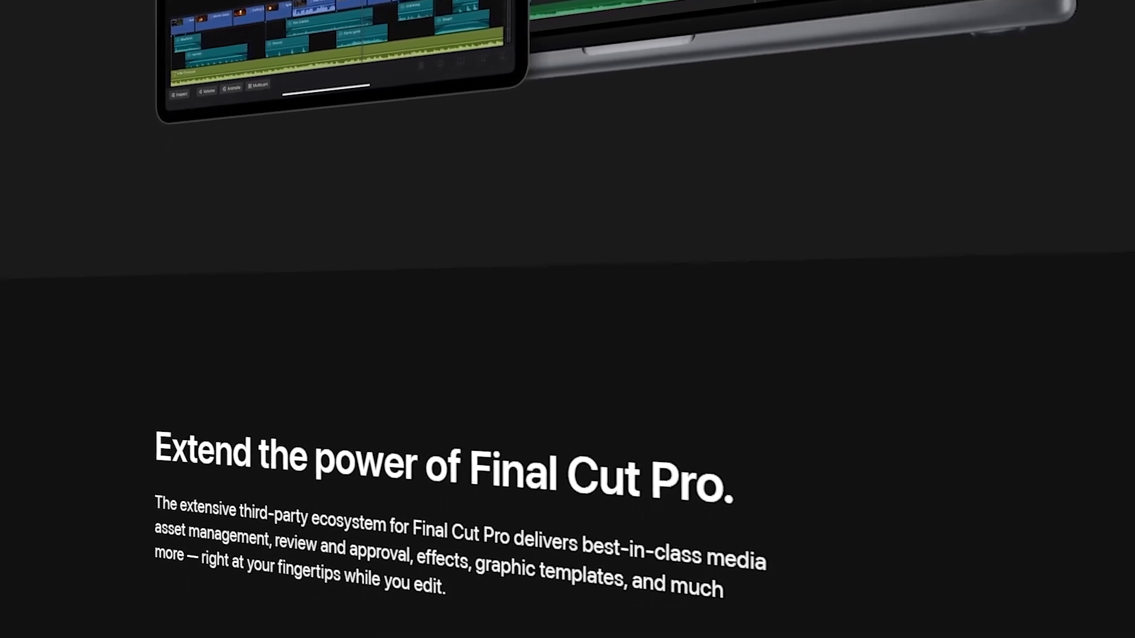
pyautogui.scroll(-3)
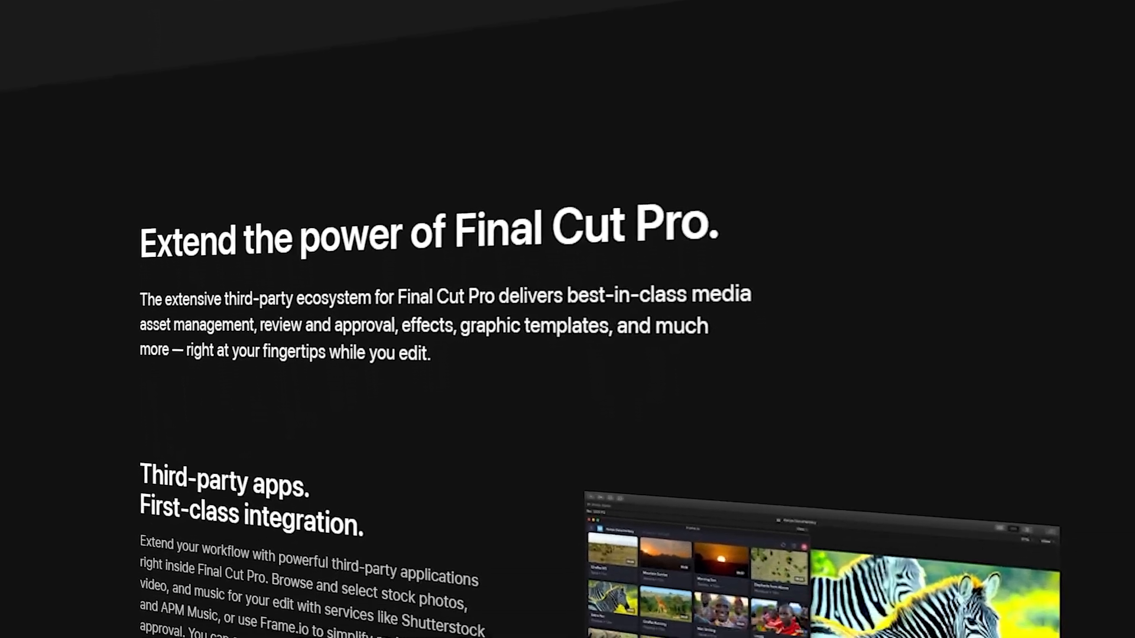
pyautogui.scroll(-3)
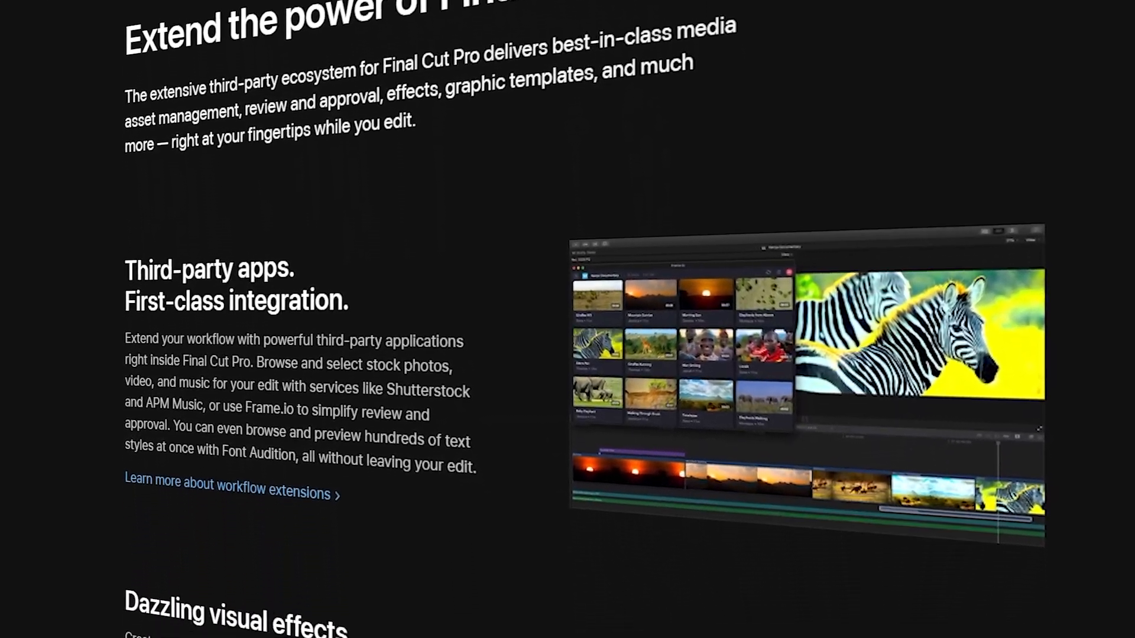
pyautogui.scroll(-3)
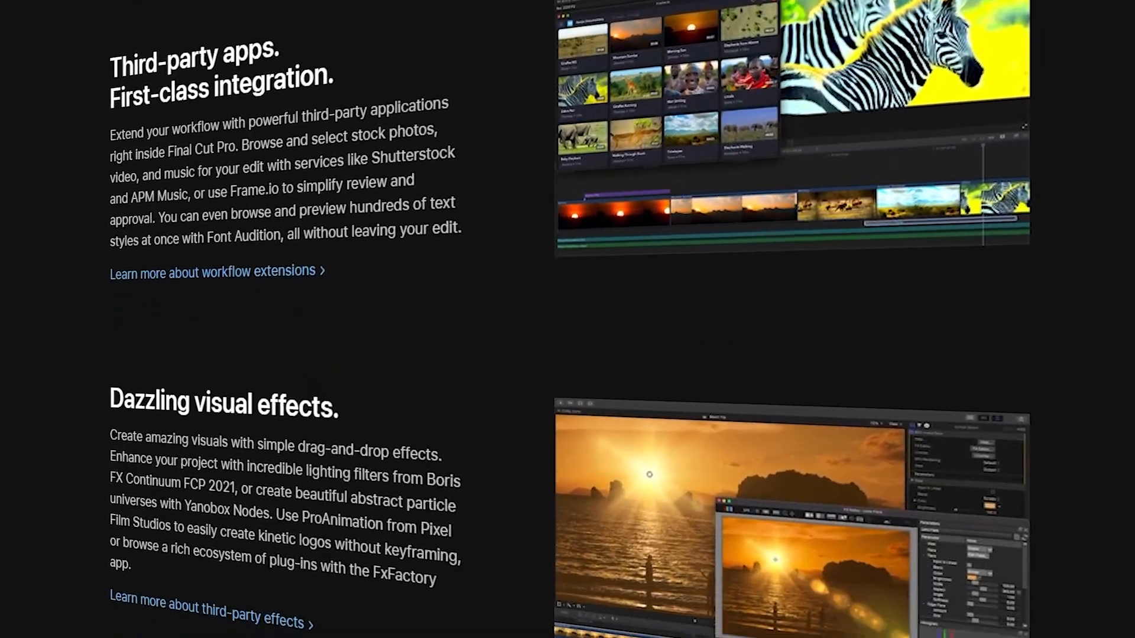
pyautogui.scroll(-3)
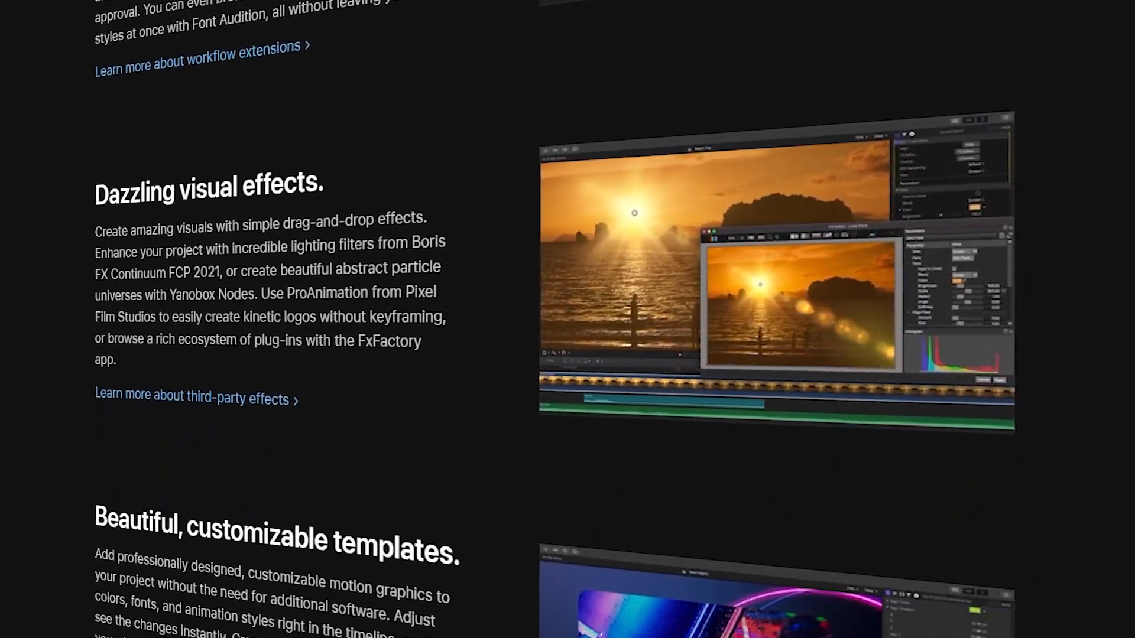
pyautogui.scroll(-3)
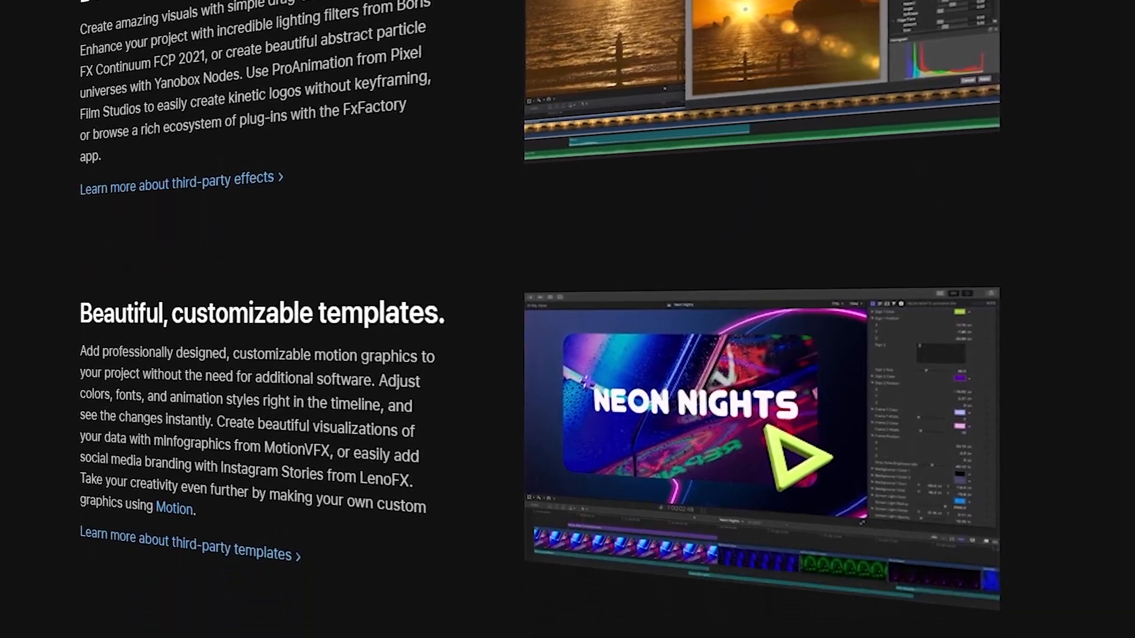